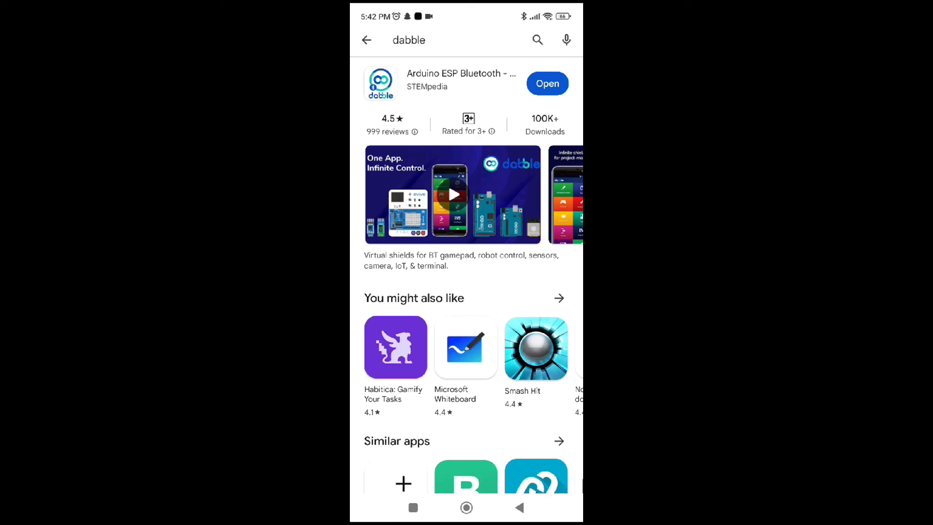
Open the Arduino ESP Bluetooth – Dabble listing from the 'dabble' Play Store search results.
{"action": "left_click", "coordinate": [461, 73]}
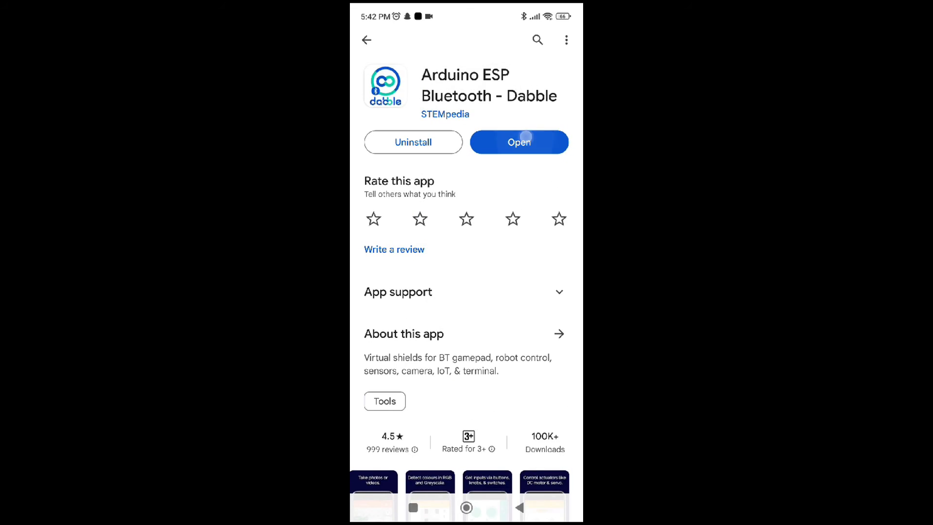
Launch Dabble from its Play Store page to reach the module grid.
{"action": "left_click", "coordinate": [519, 142]}
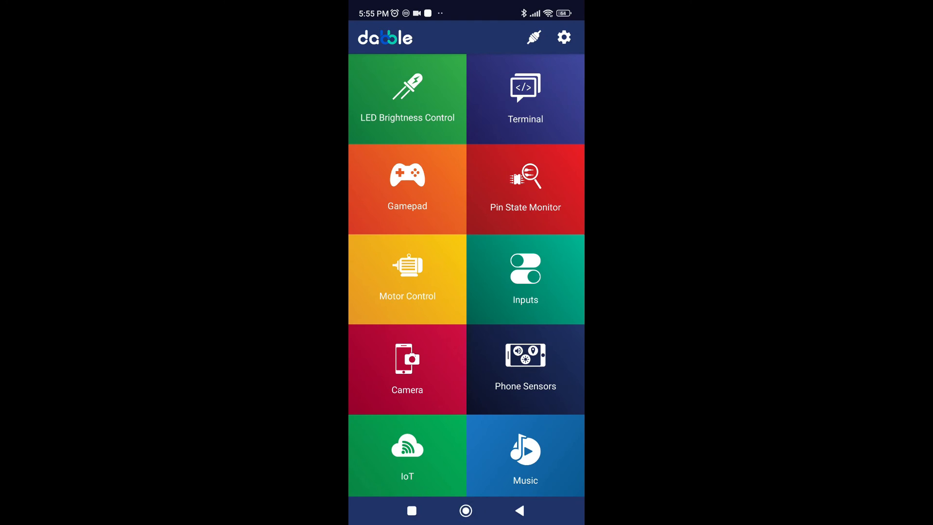
Open Dabble's Terminal module with its empty message area and text field.
{"action": "left_click", "coordinate": [525, 95]}
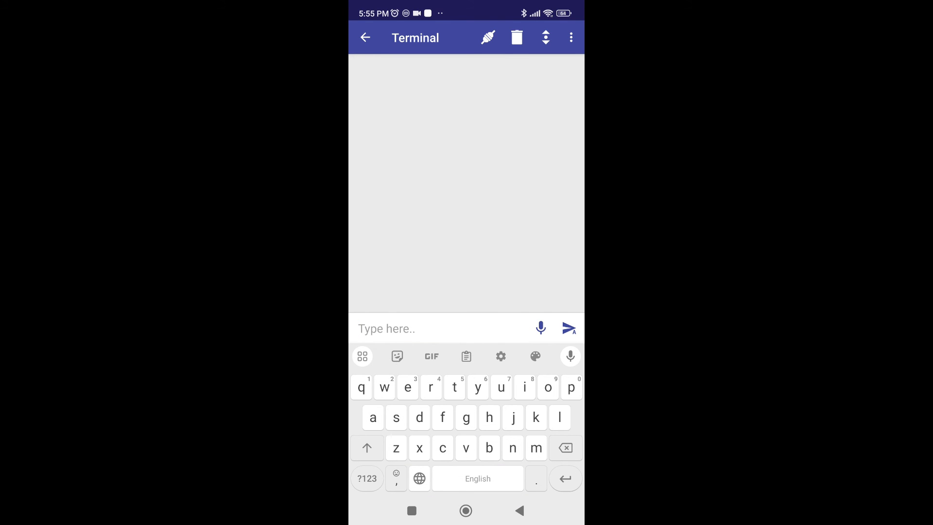